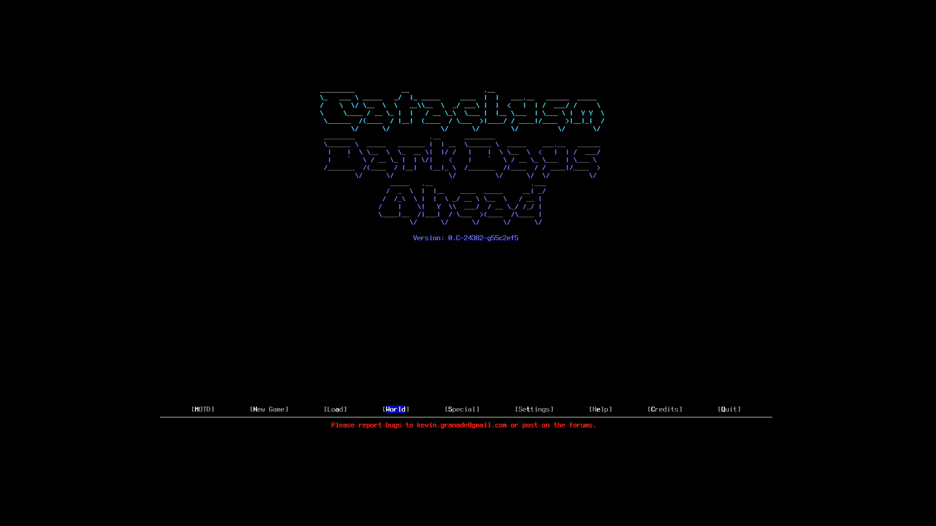
From the World menu, create a new world and reach its mod load order screen
click(396, 409)
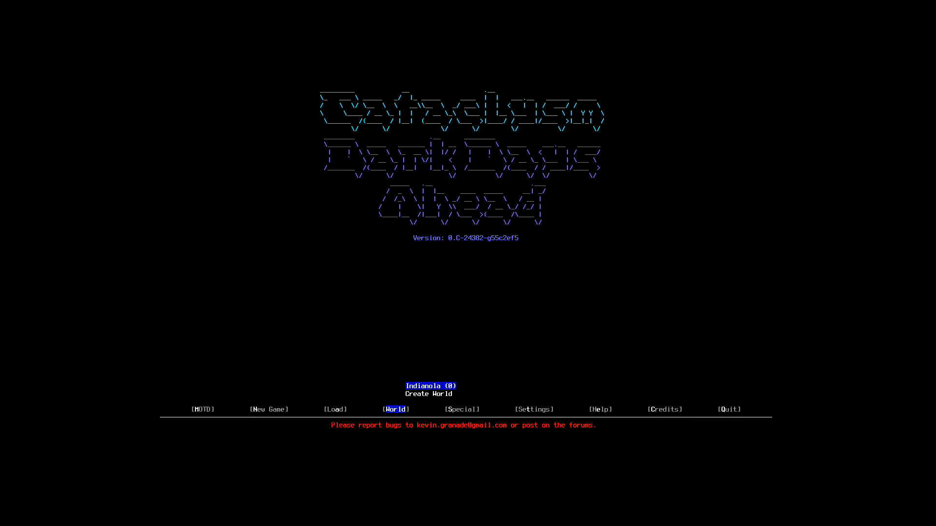
click(491, 386)
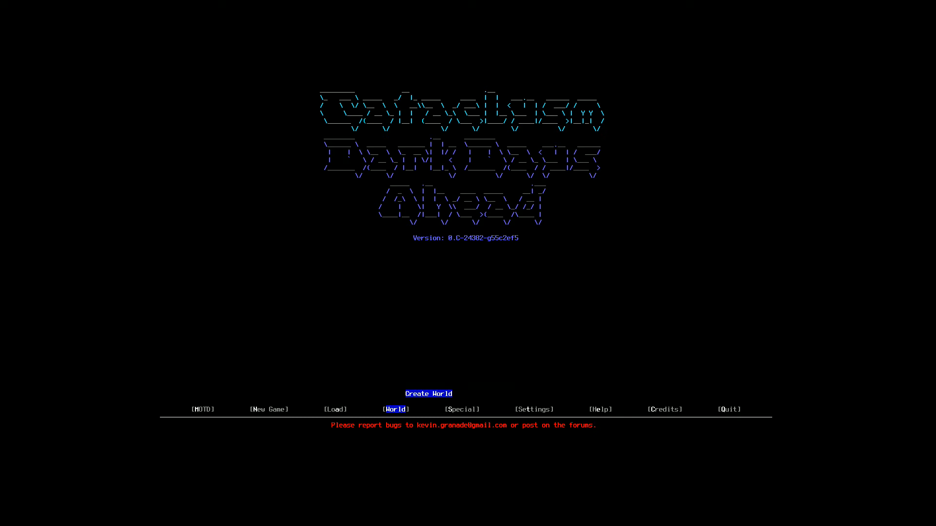
click(394, 409)
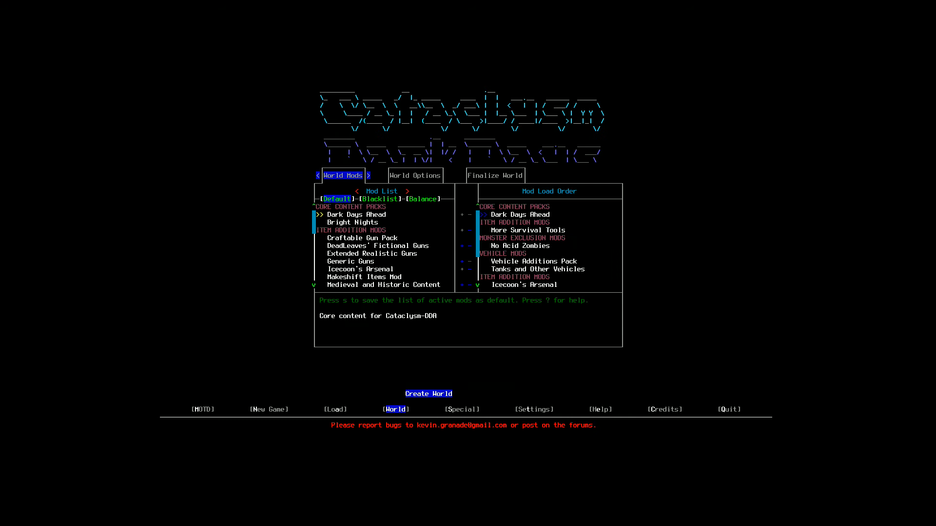
Focus the Mod Load Order pane to review the active mods
key(tab)
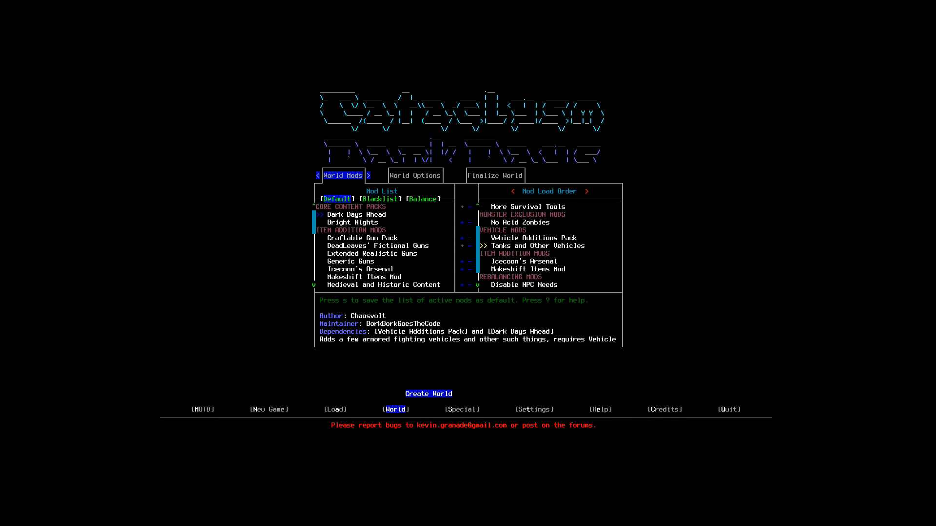
Step past Makeshift Items Mod and Disable NPC Needs, then go to World Options
key(Down)
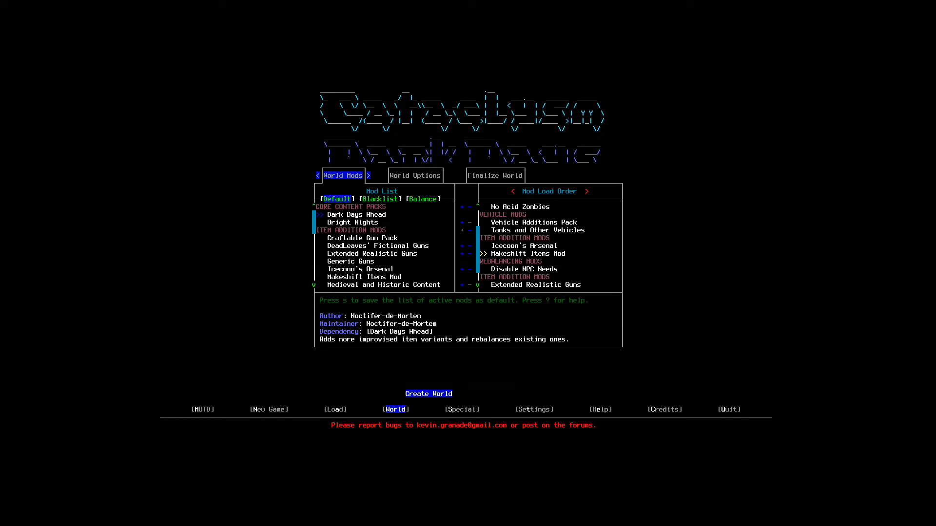
key(Down)
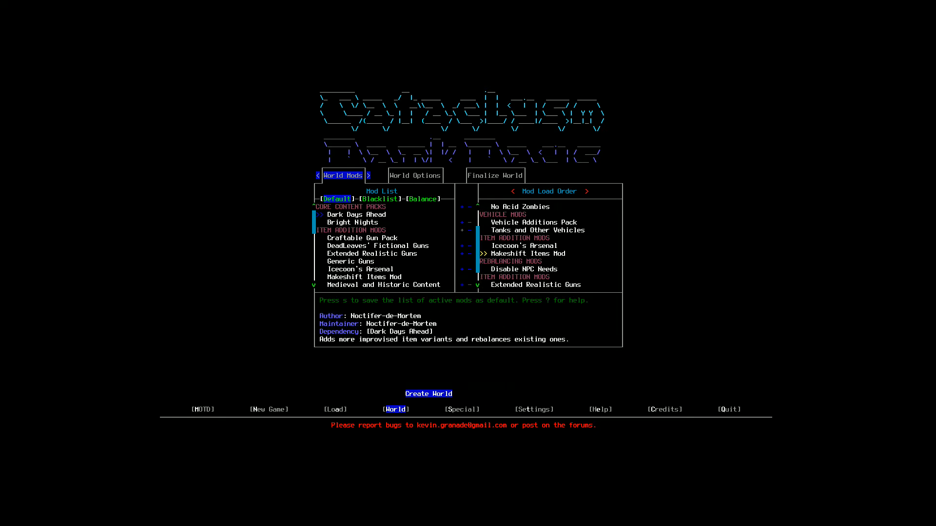
key(Down)
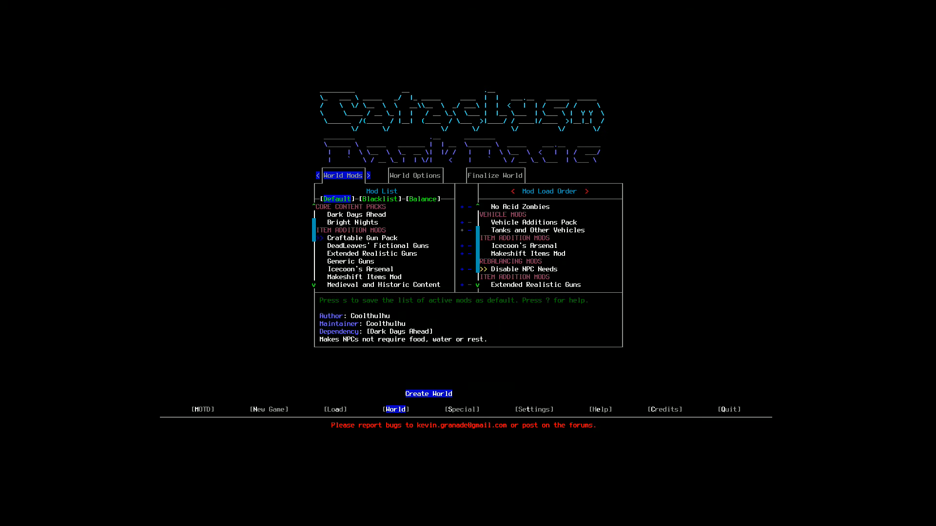
click(414, 176)
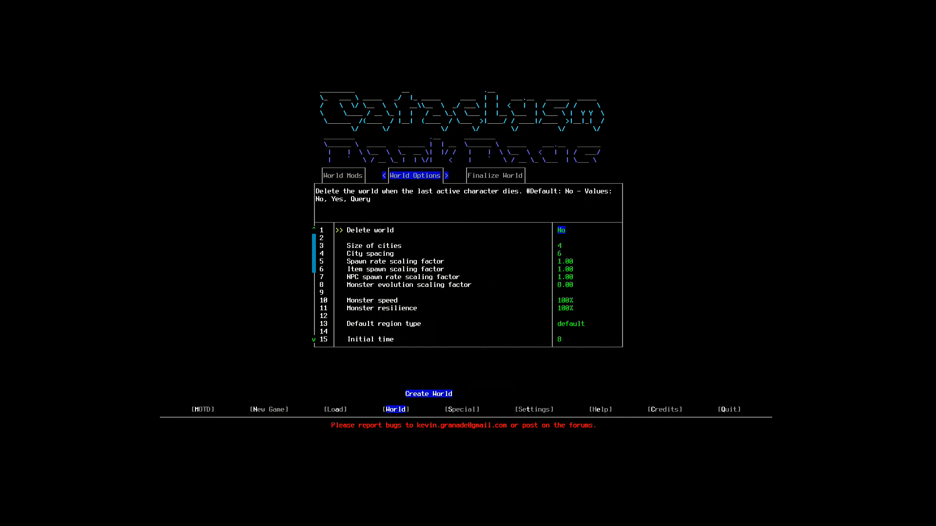
key(Down)
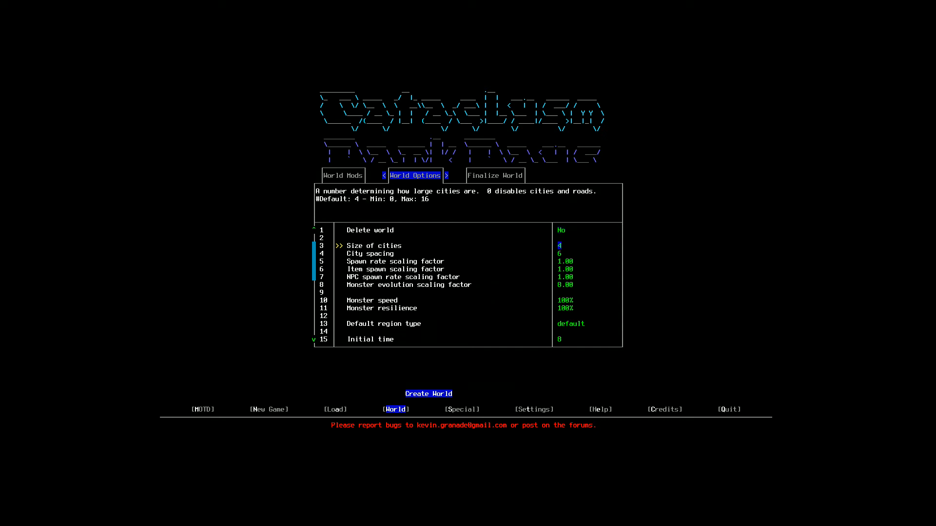
key(Down)
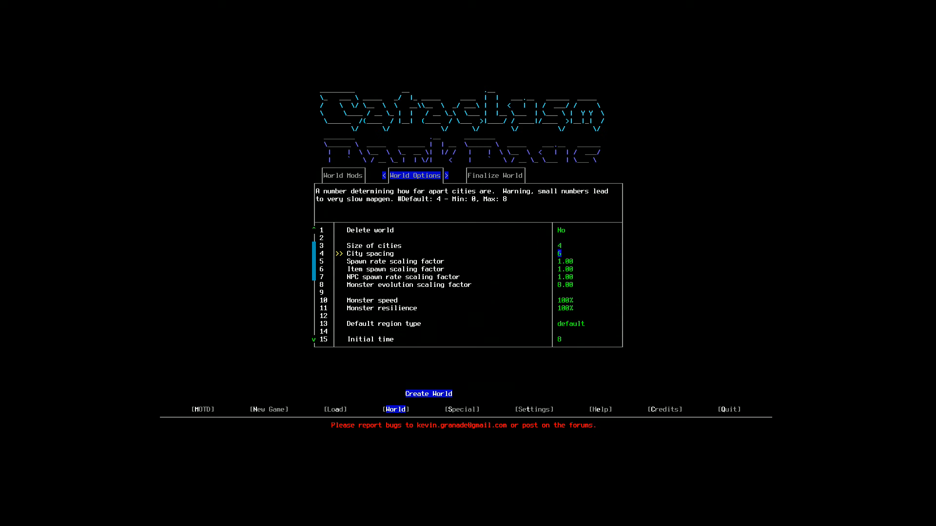
key(up)
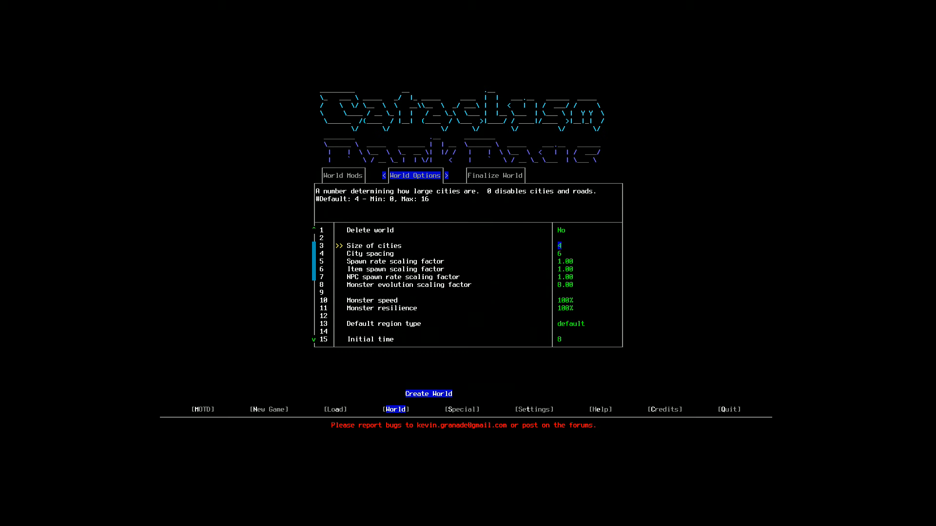
key(down)
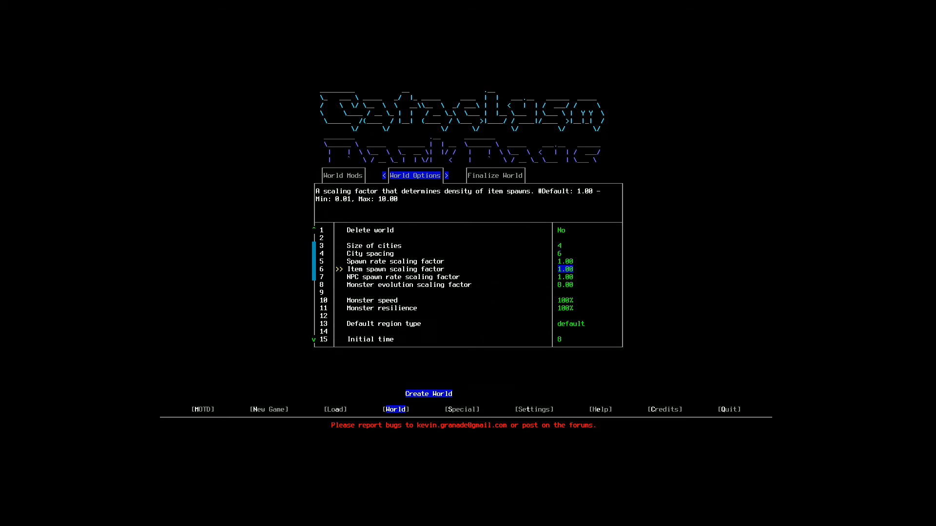
key(down)
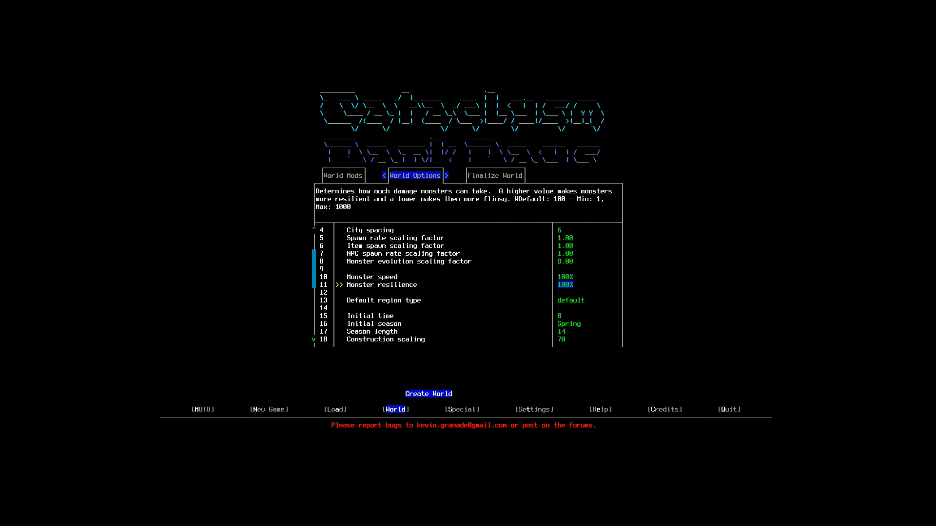
Move down to Wander spawns and confirm it reads True
key(down)
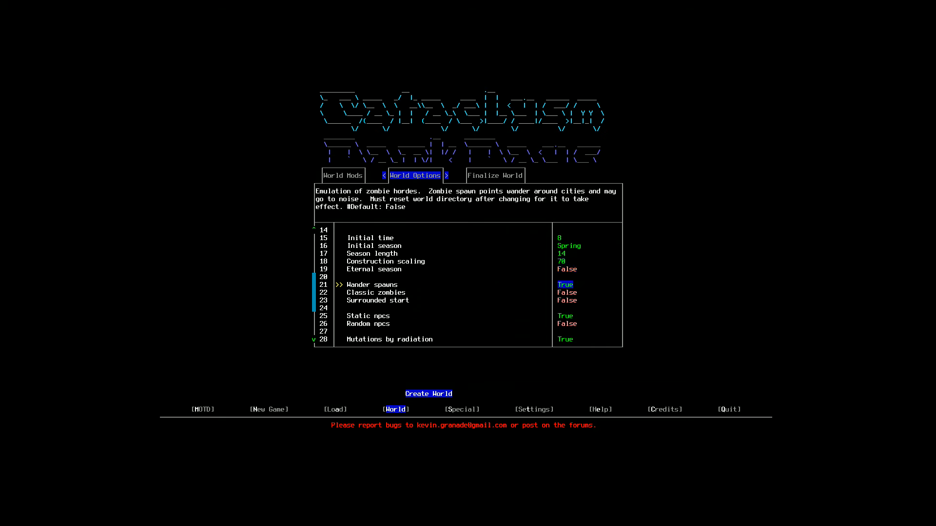
Review Classic zombies, Random NPCs and experimental z-levels, then go to Finalize World
key(Down)
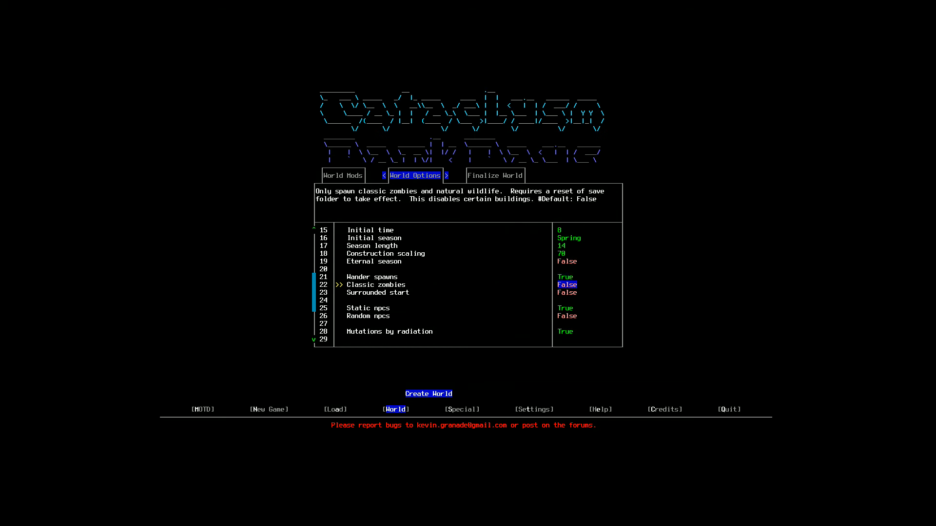
scroll(down, 3)
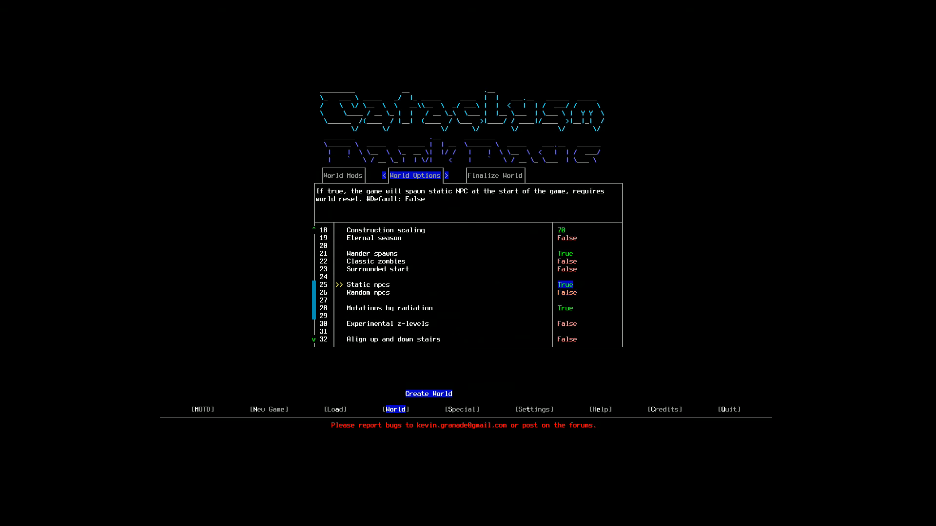
key(Down)
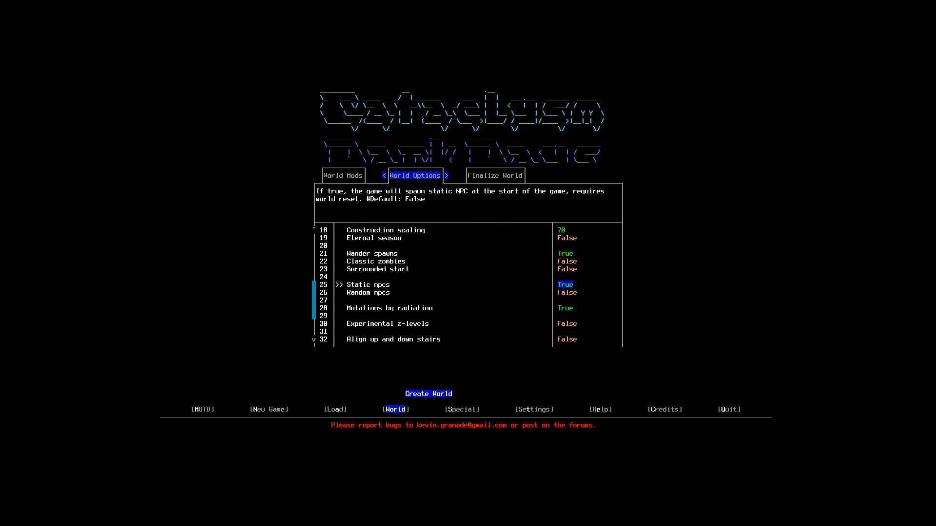
key(Down)
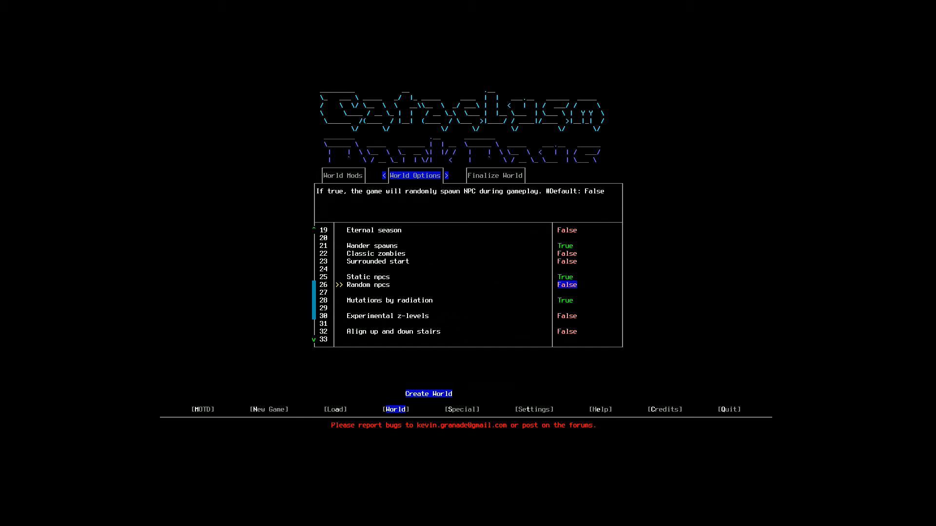
key(Down)
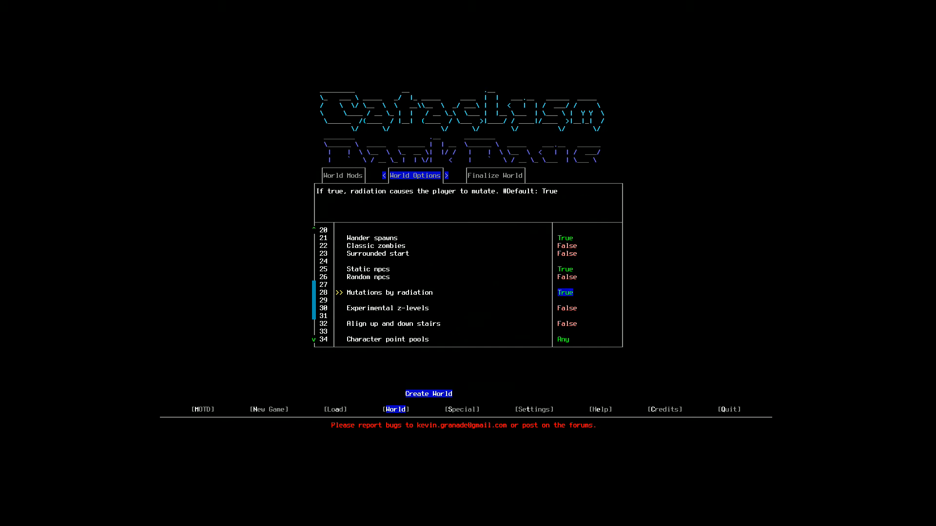
key(down)
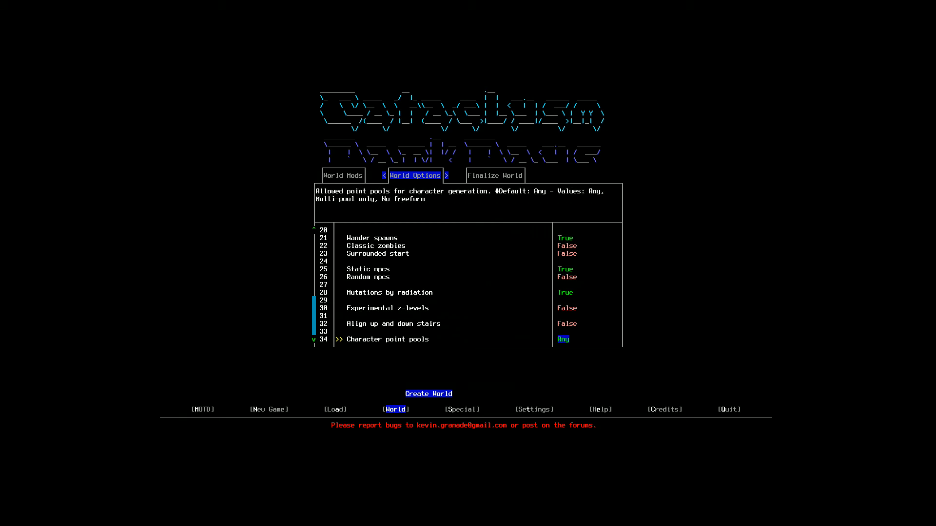
key(up)
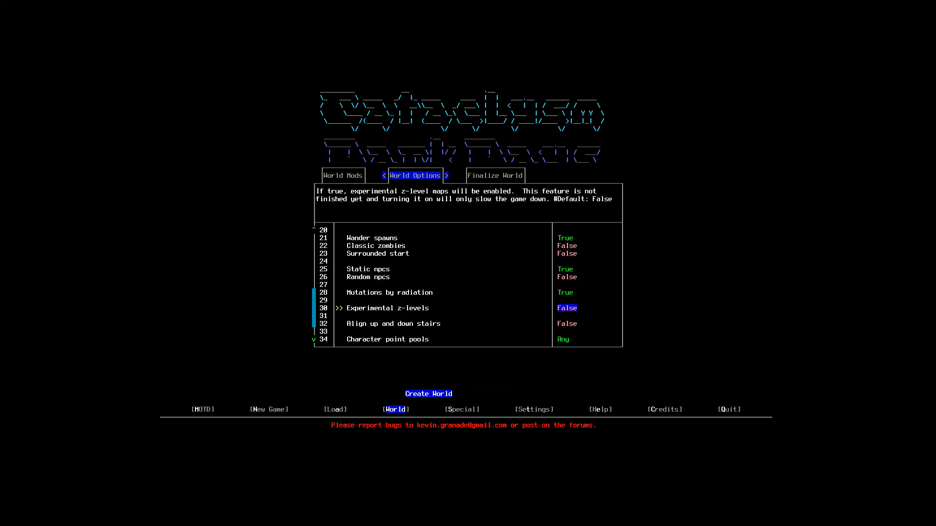
click(495, 175)
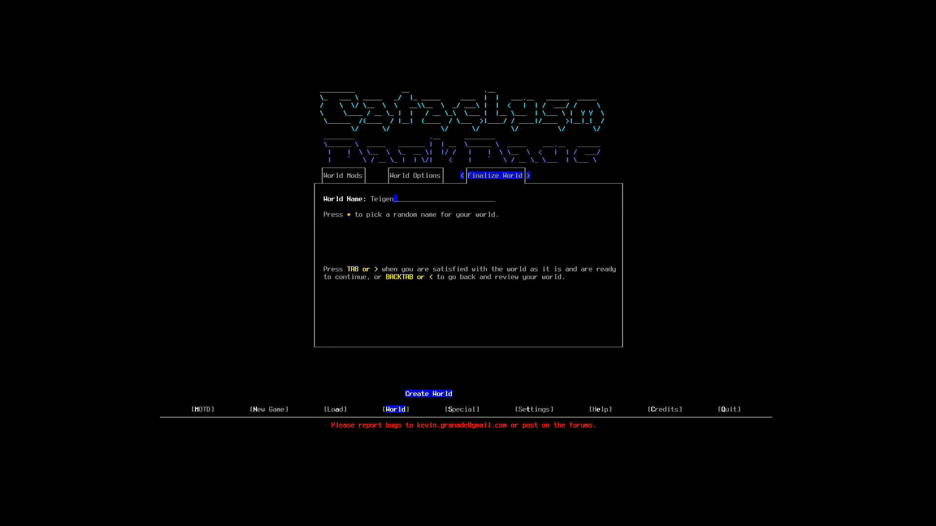
Rename the world to Yankton and confirm it is finished
key(*)
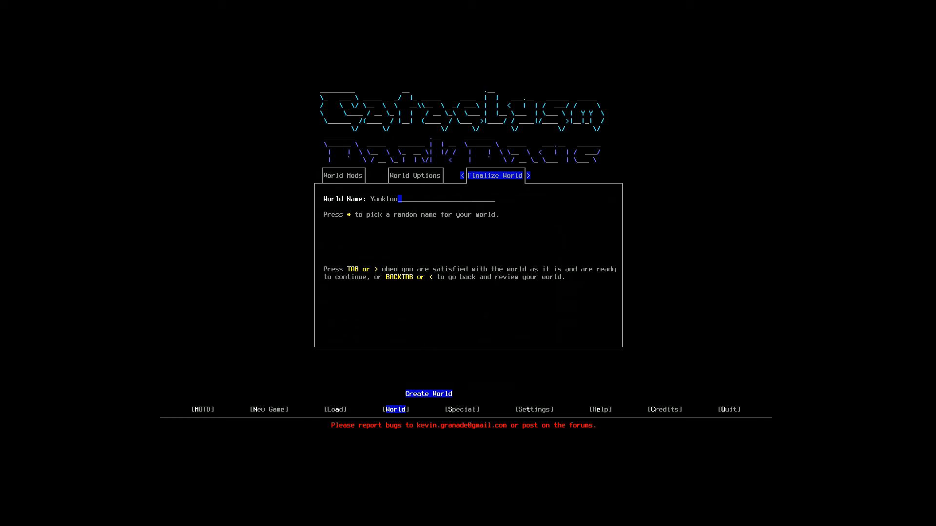
key(Tab)
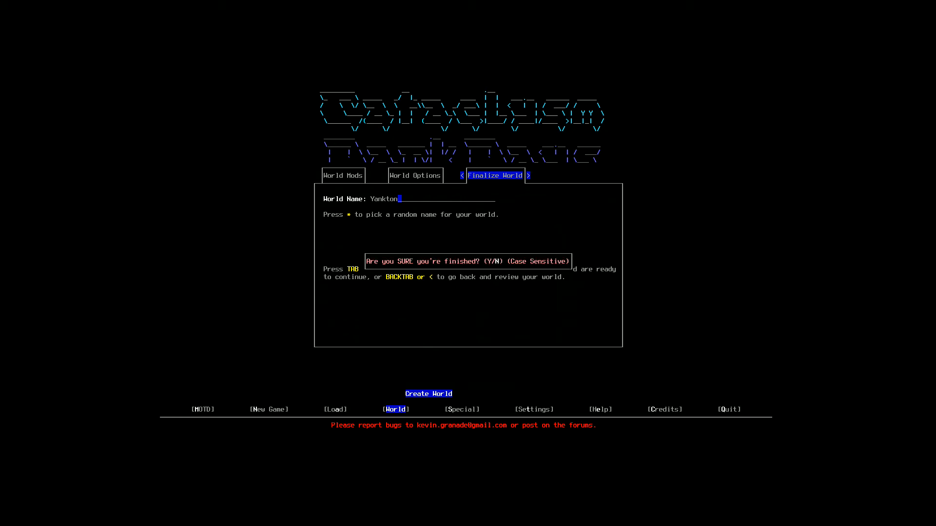
key(Y)
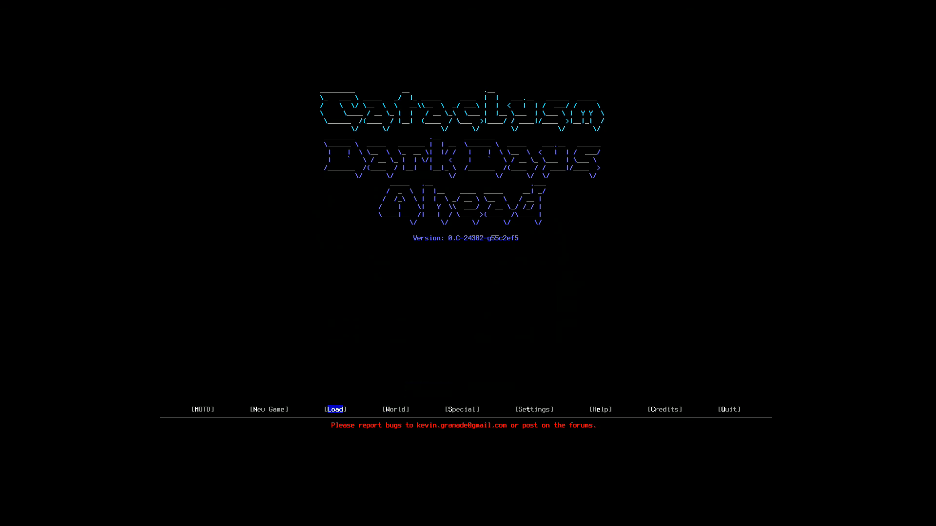
Begin a New Game from the saved Wilderness preset and continue into character creation
click(395, 409)
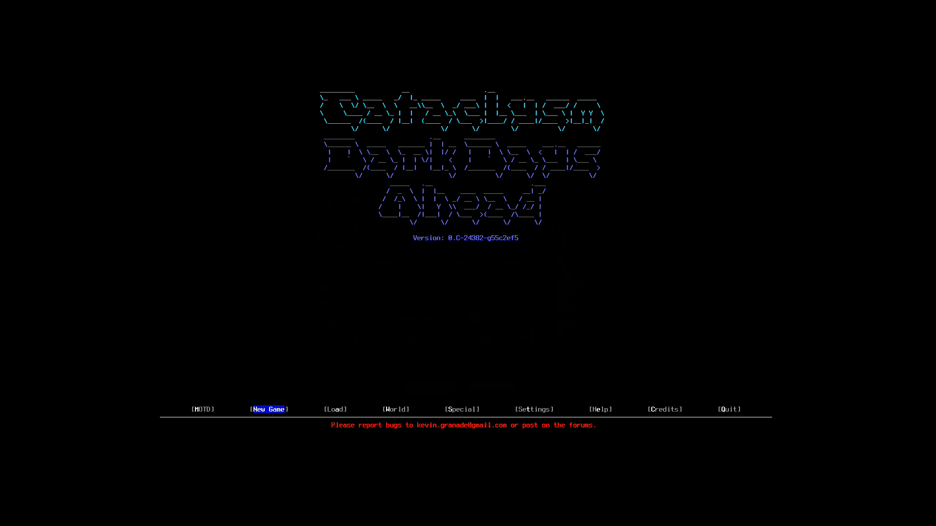
click(268, 410)
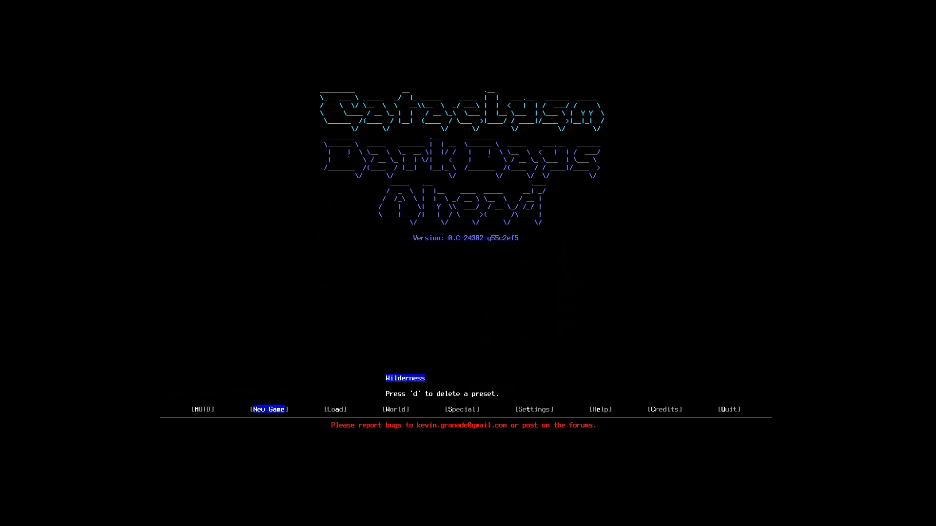
click(268, 410)
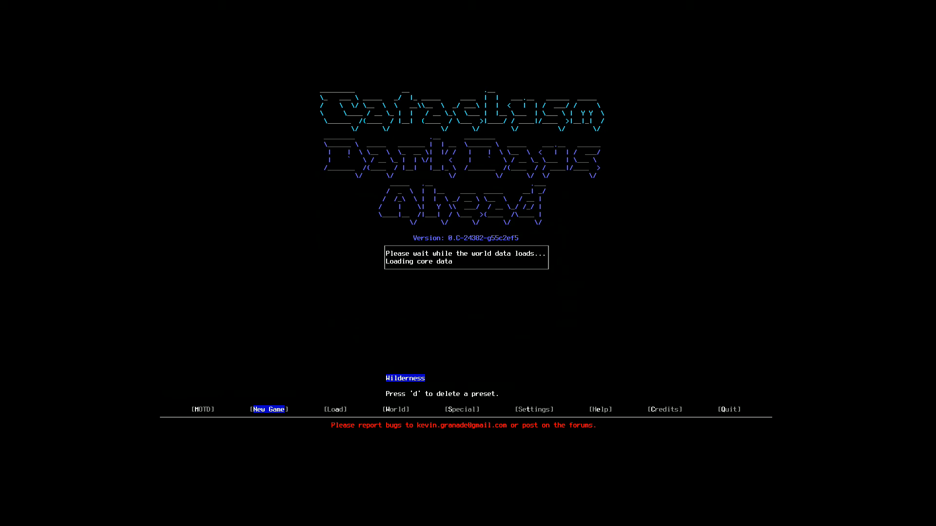
click(269, 409)
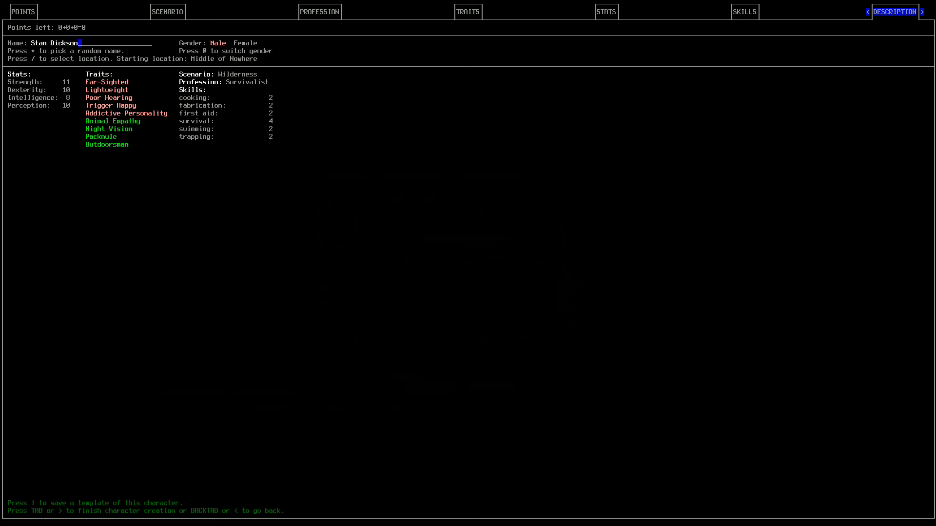
Generate a random character name, then bring up the traits list
key(*)
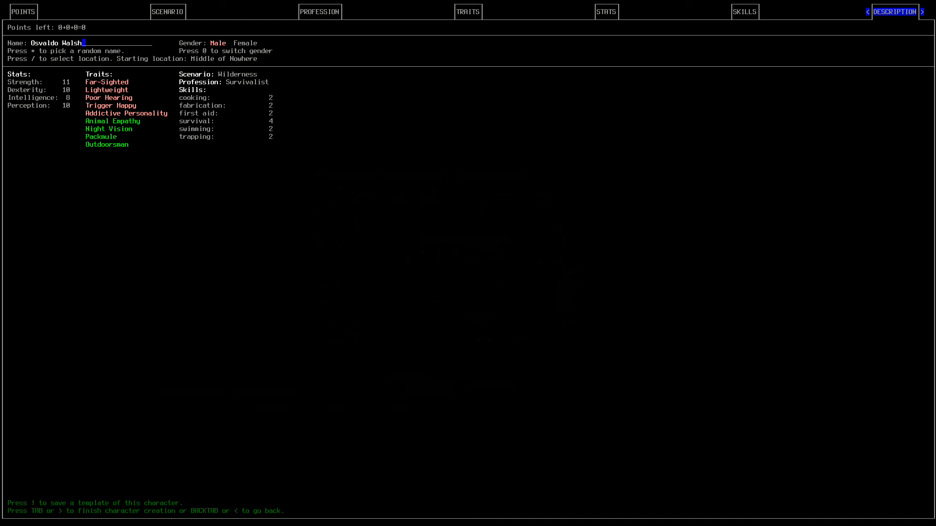
click(468, 12)
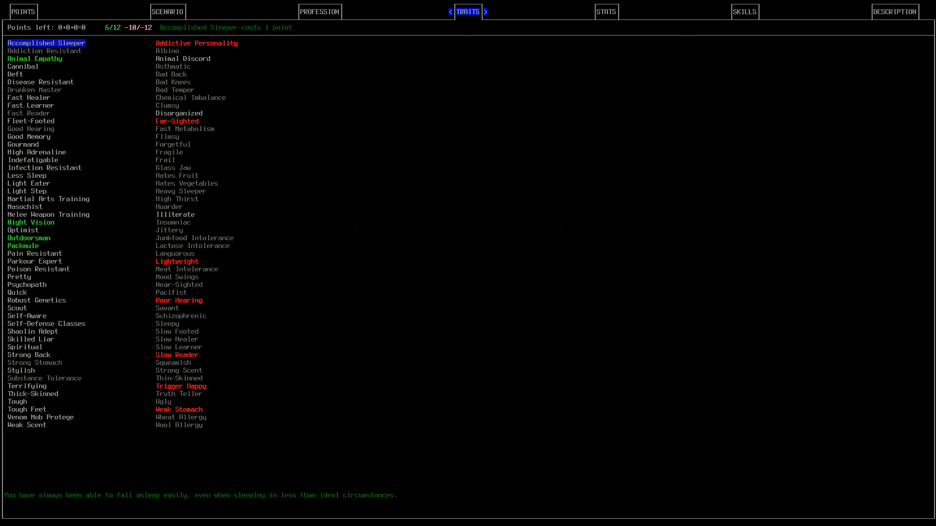
Review the Wilderness scenario, Survivalist profession, traits and skills, then return to Description
click(167, 12)
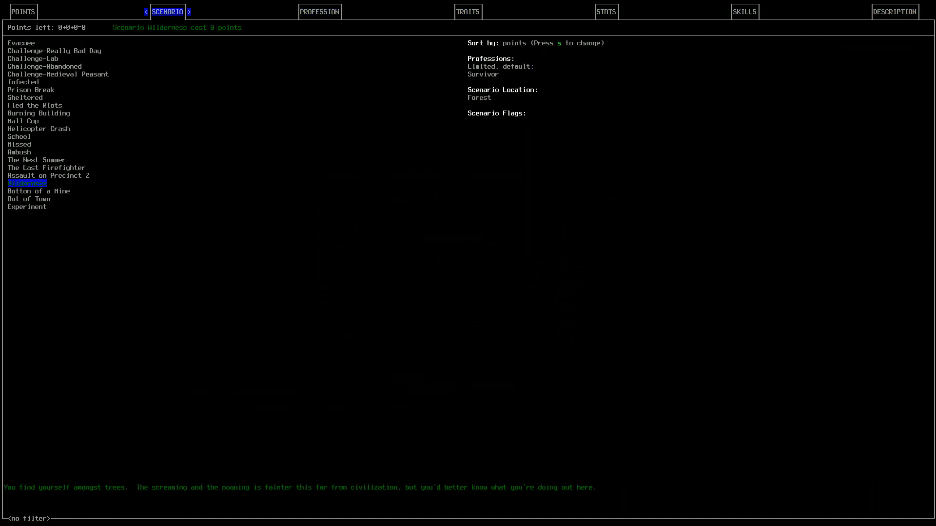
click(320, 11)
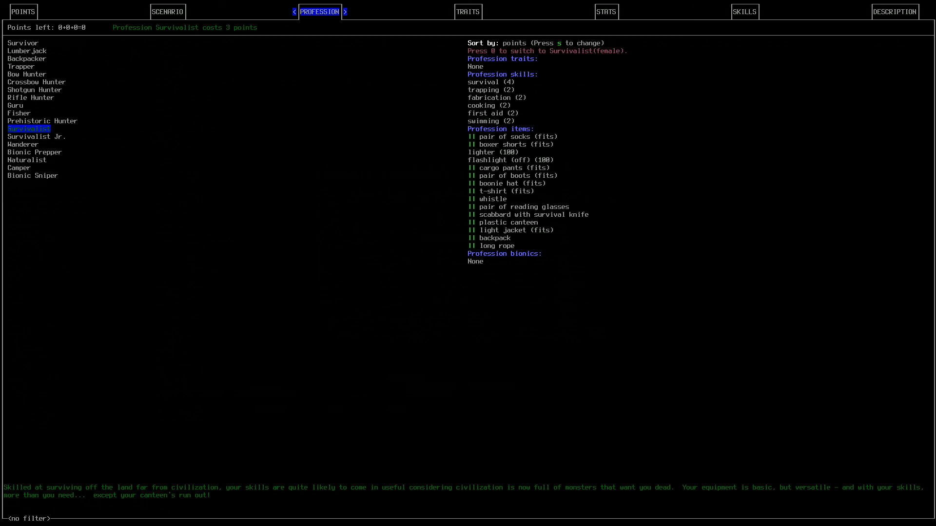
click(468, 11)
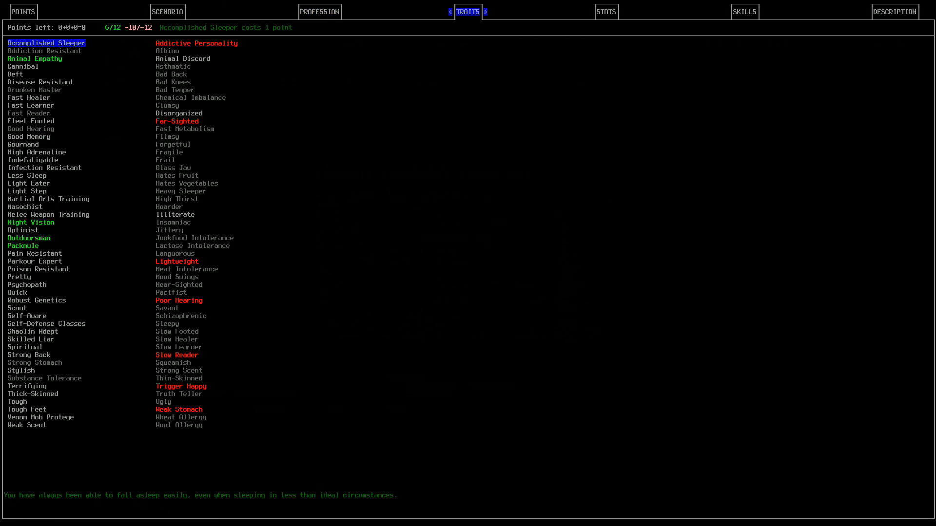
click(606, 11)
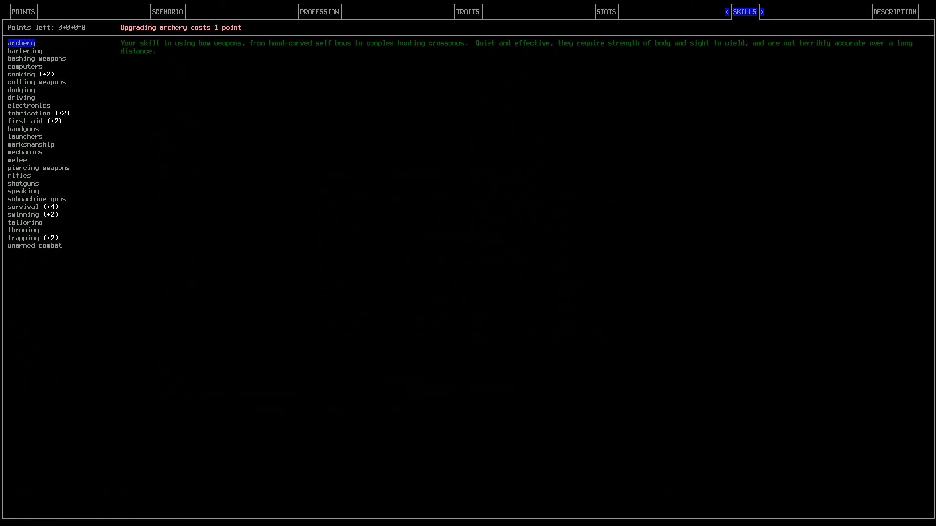
click(895, 11)
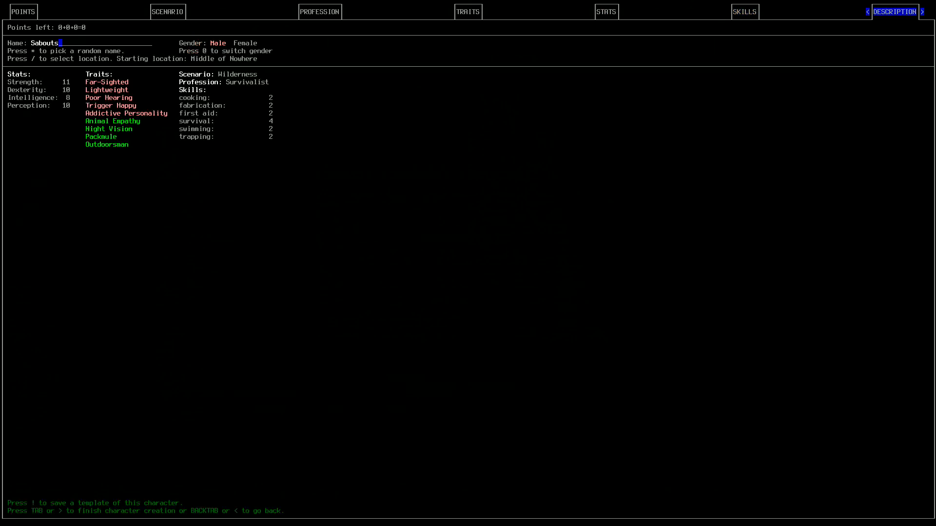